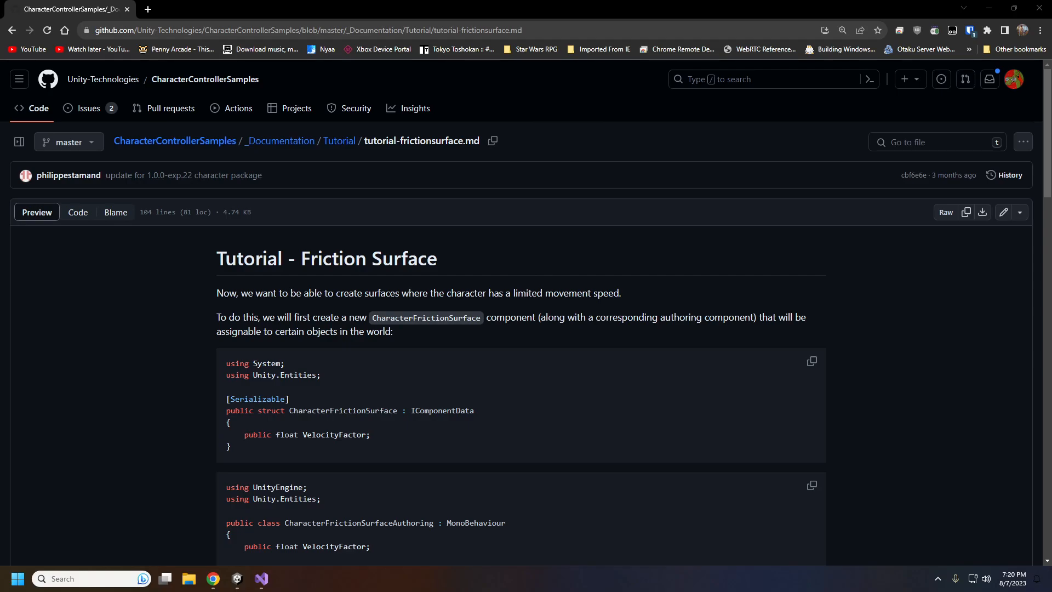
mouse_move(892, 457)
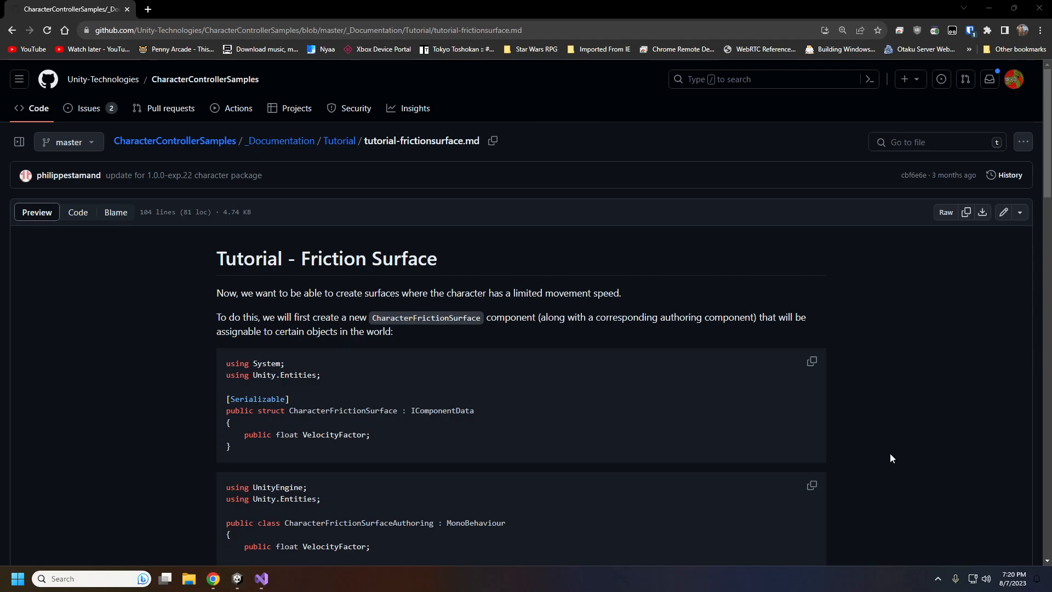
mouse_move(867, 432)
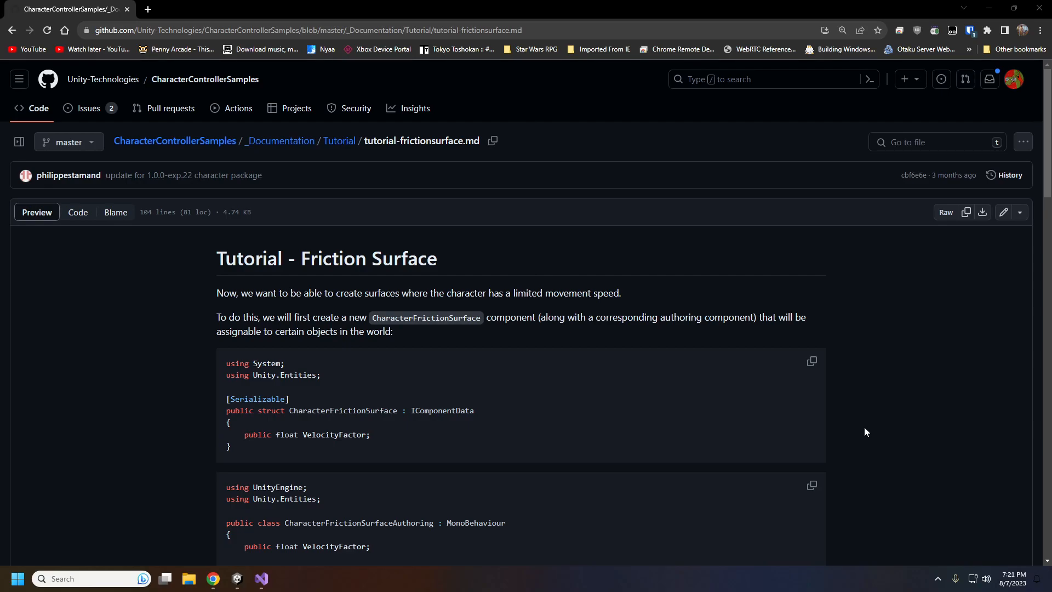
Step: Scroll down through the code and click at several spots in the editor
scroll(down, 3)
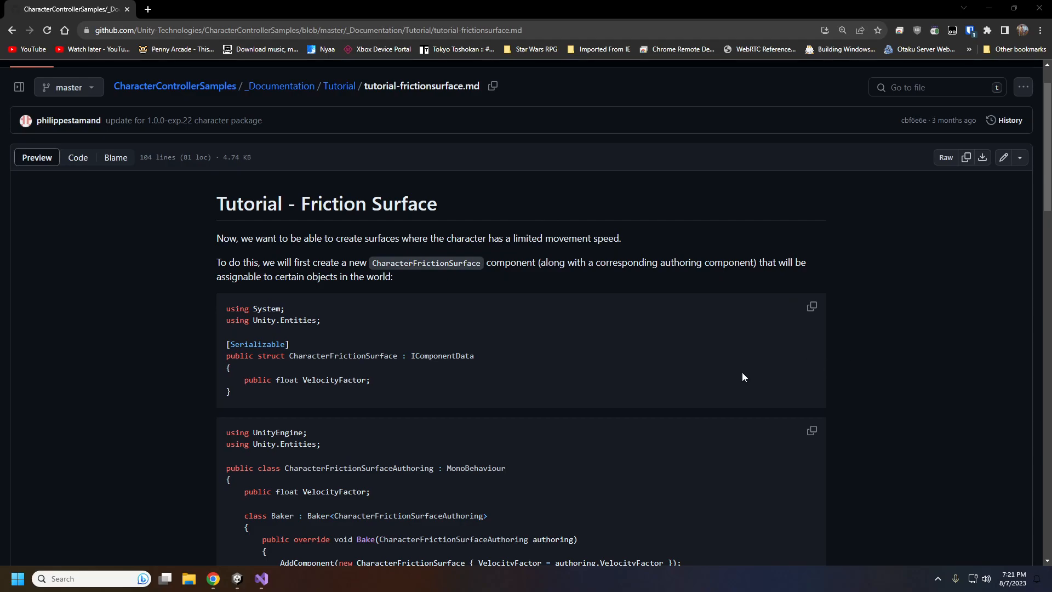
mouse_move(692, 361)
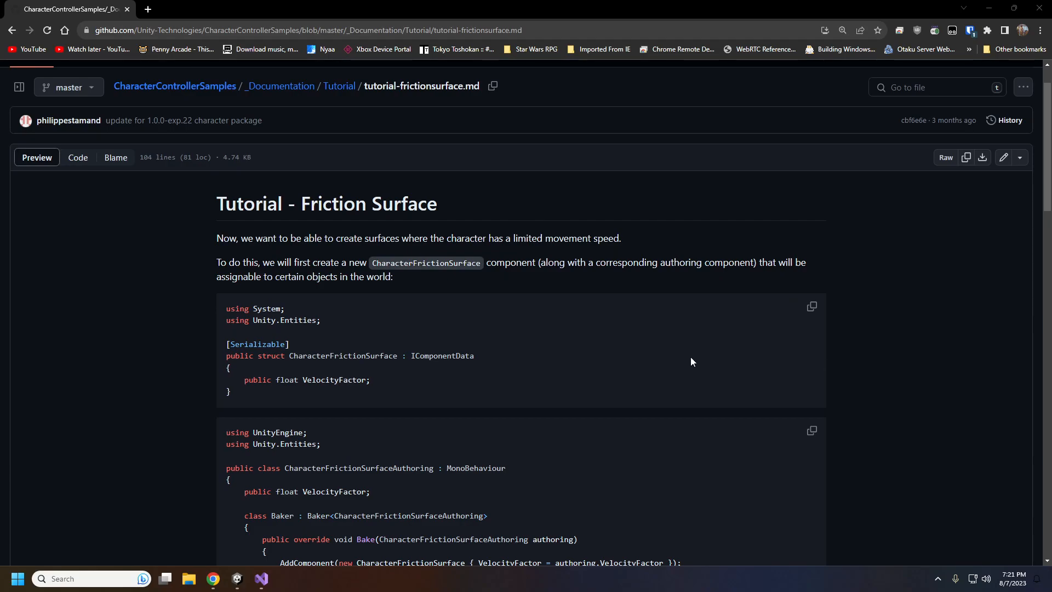
mouse_move(758, 358)
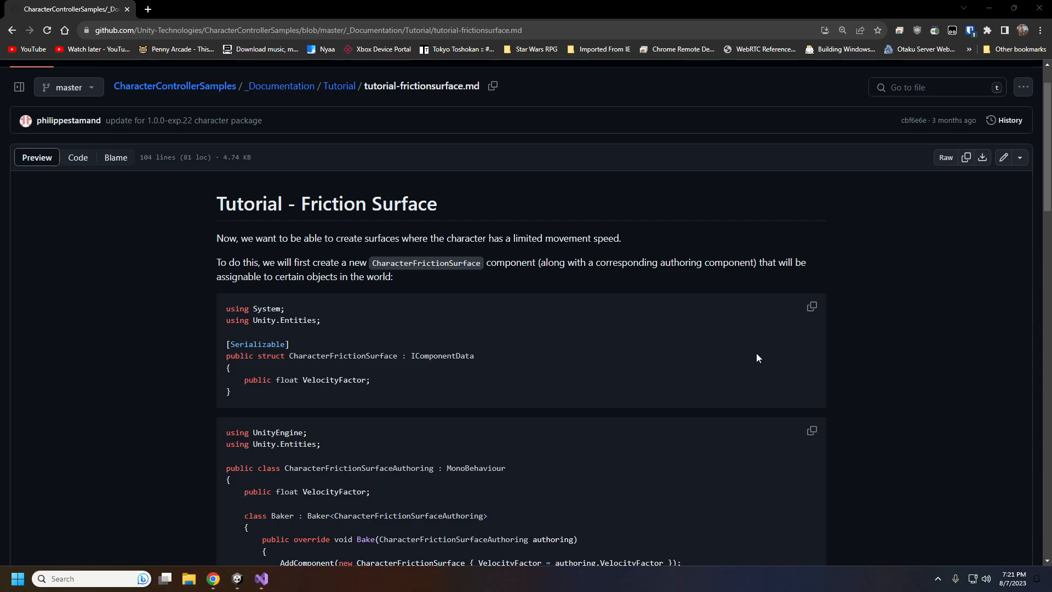
scroll(down, 3)
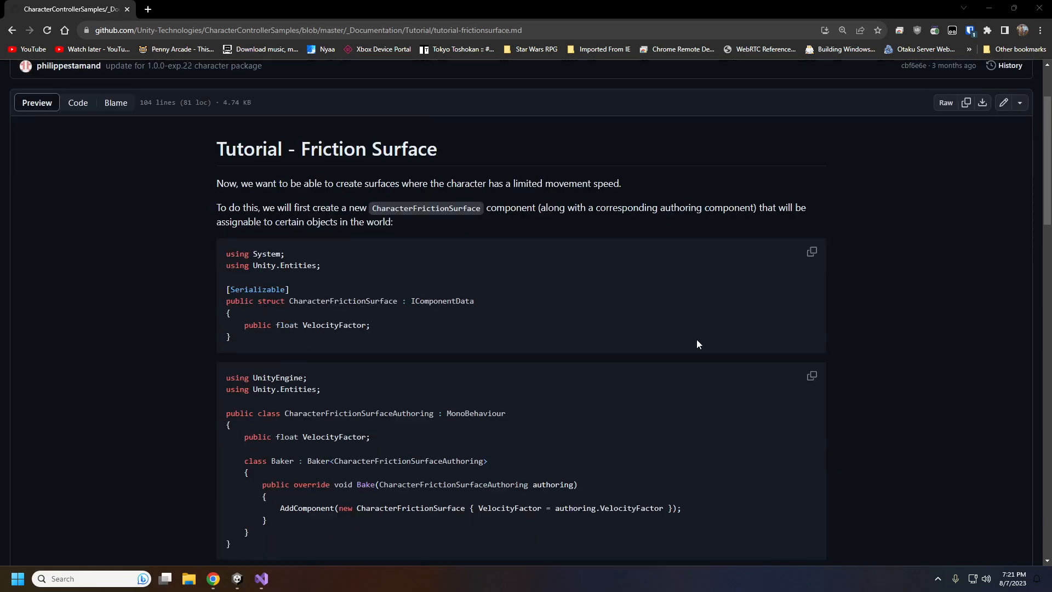
scroll(down, 3)
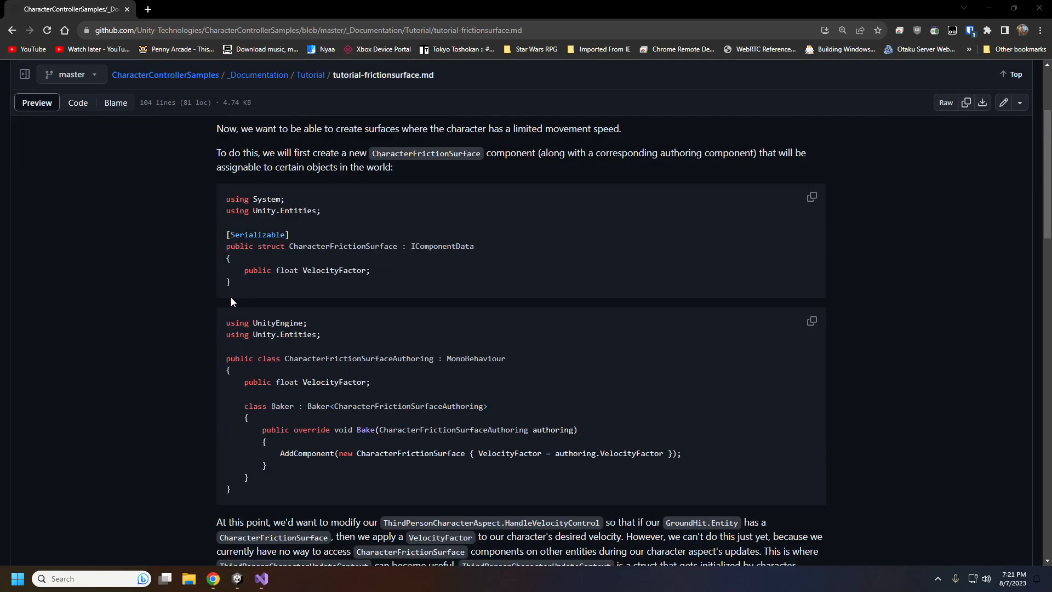
mouse_move(433, 247)
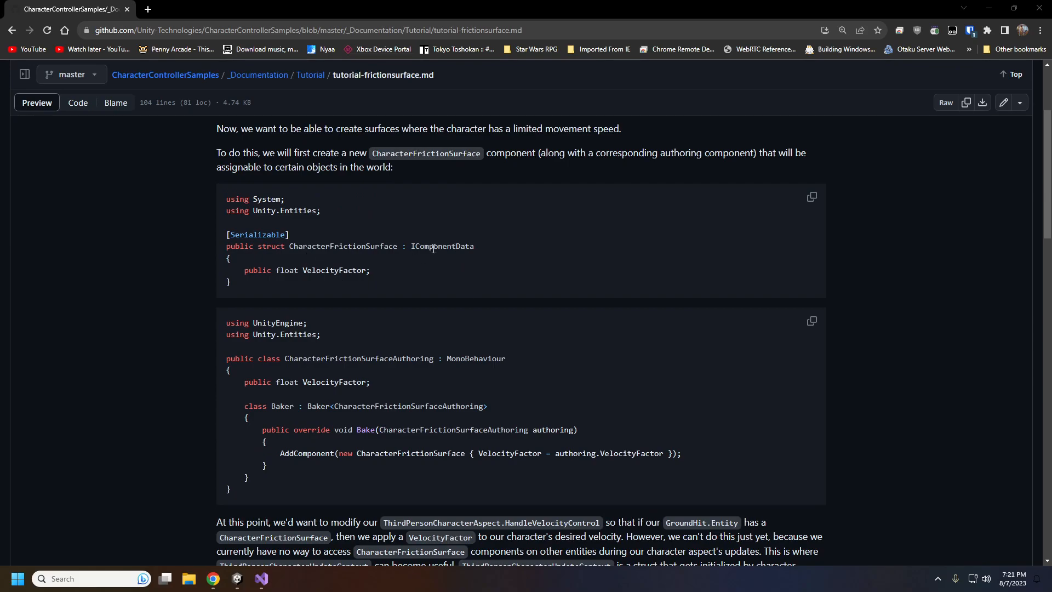
mouse_move(562, 424)
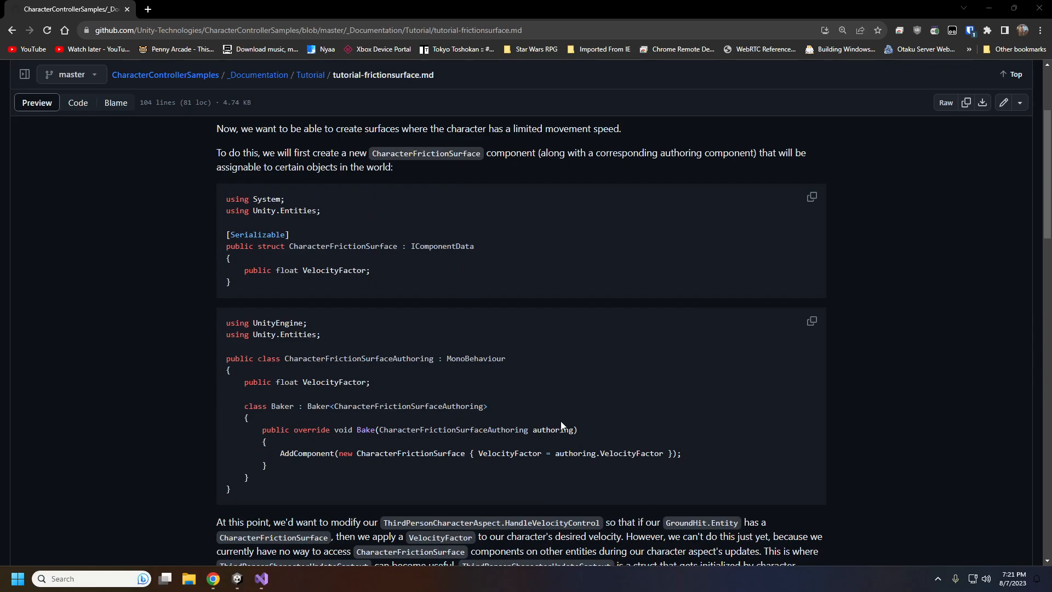
scroll(down, 3)
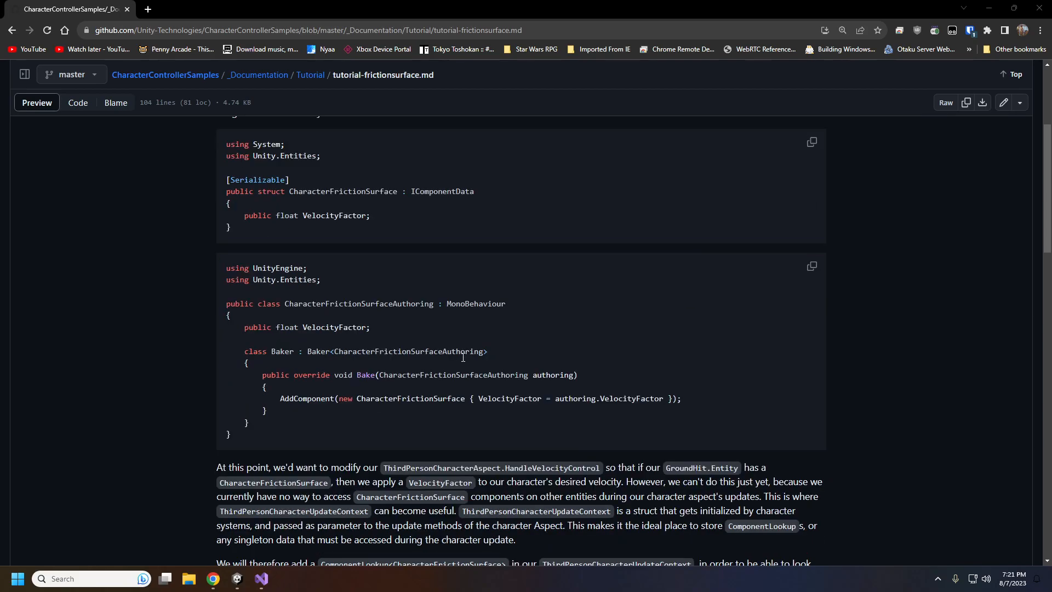
scroll(down, 3)
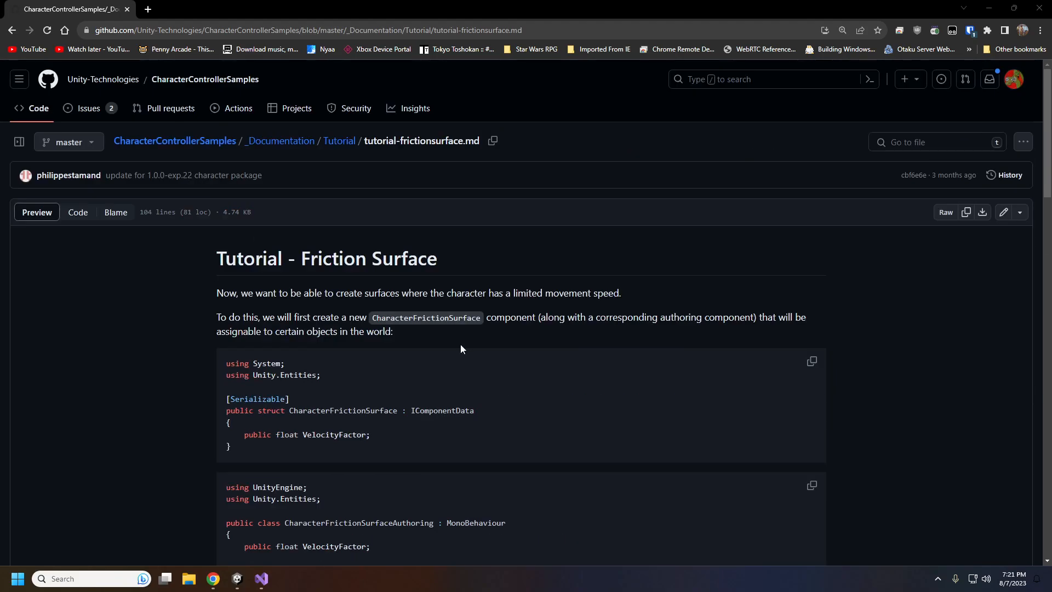
click(261, 579)
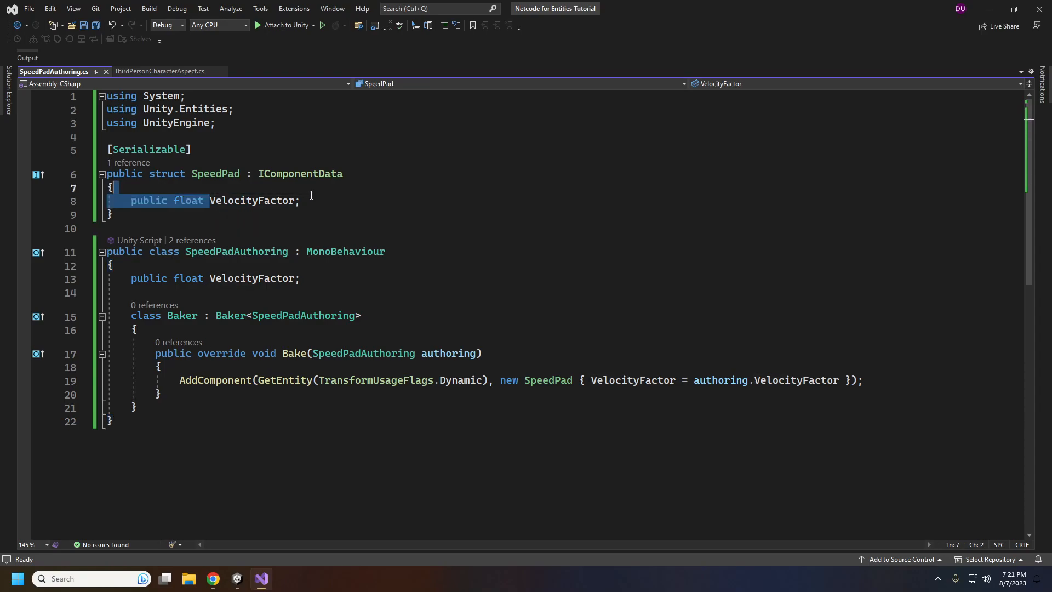
click(216, 173)
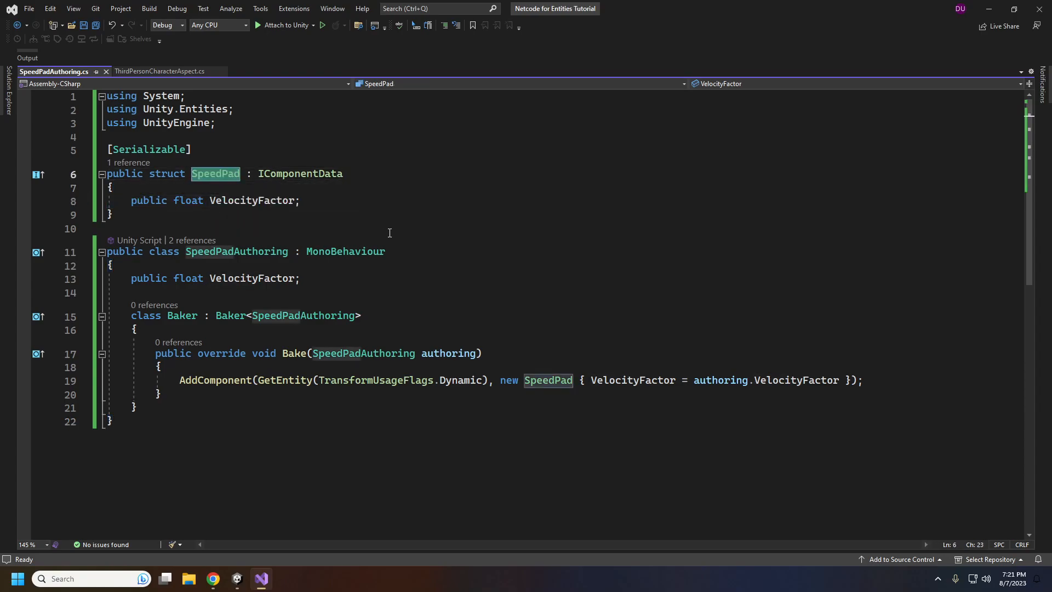
click(390, 228)
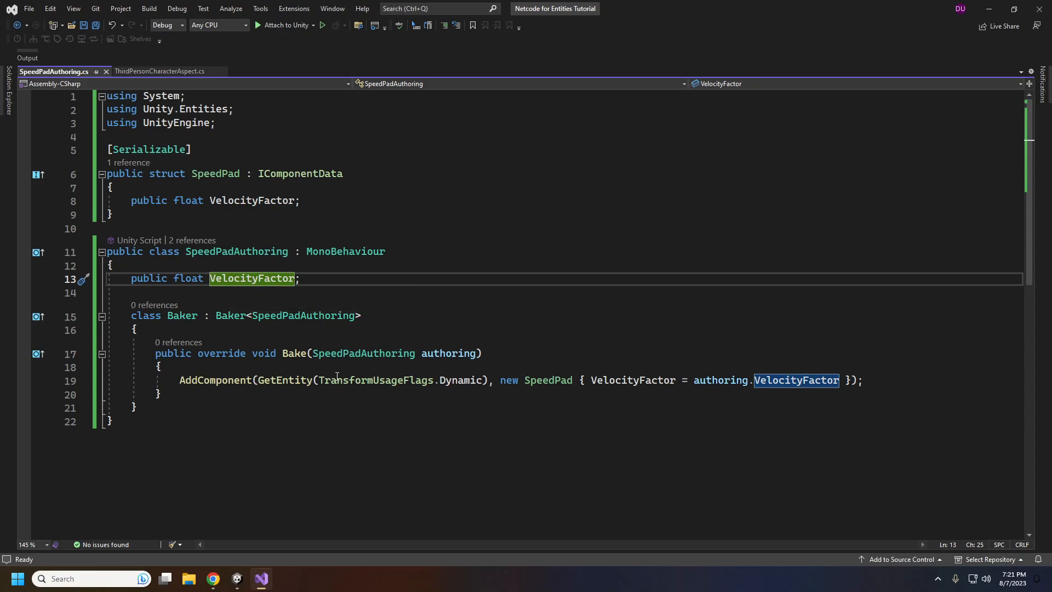
mouse_move(558, 390)
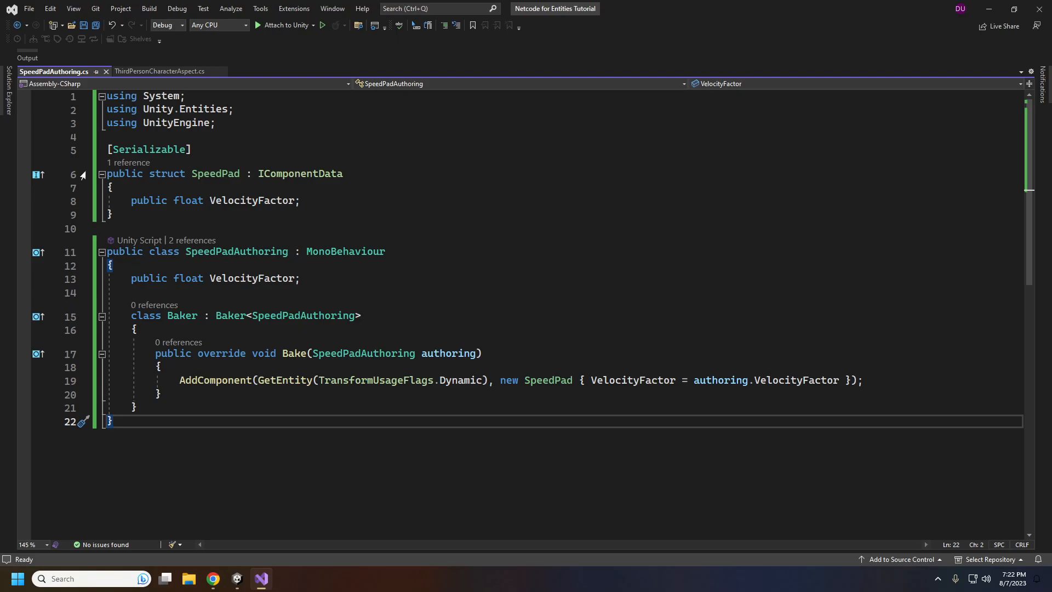
Step: In ThirdPersonCharacterAspect.cs, add a new line below the ThirdPersonCharacterUpdateContext comments
click(165, 72)
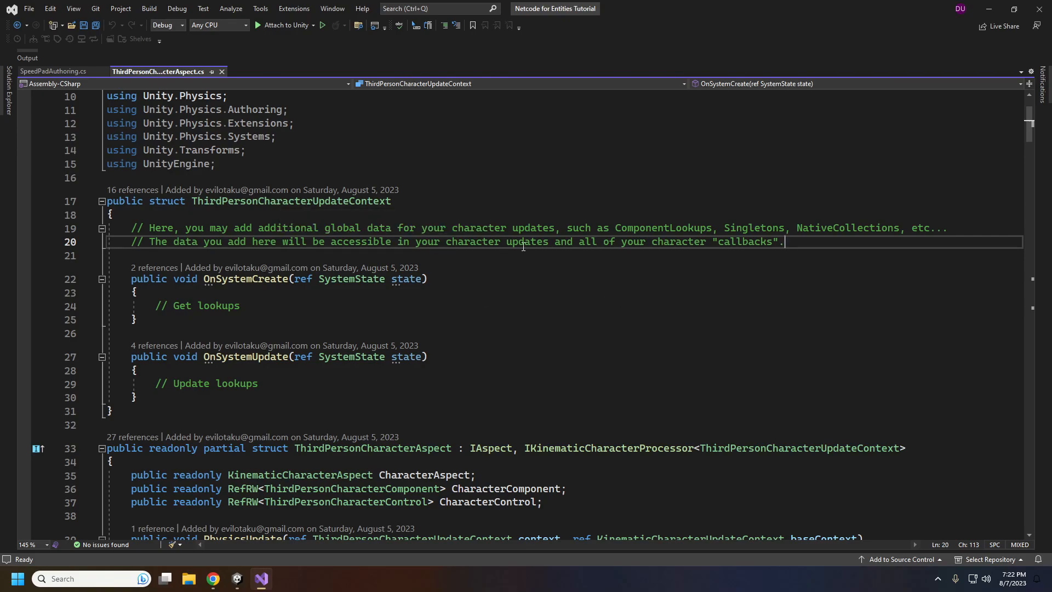
mouse_move(509, 284)
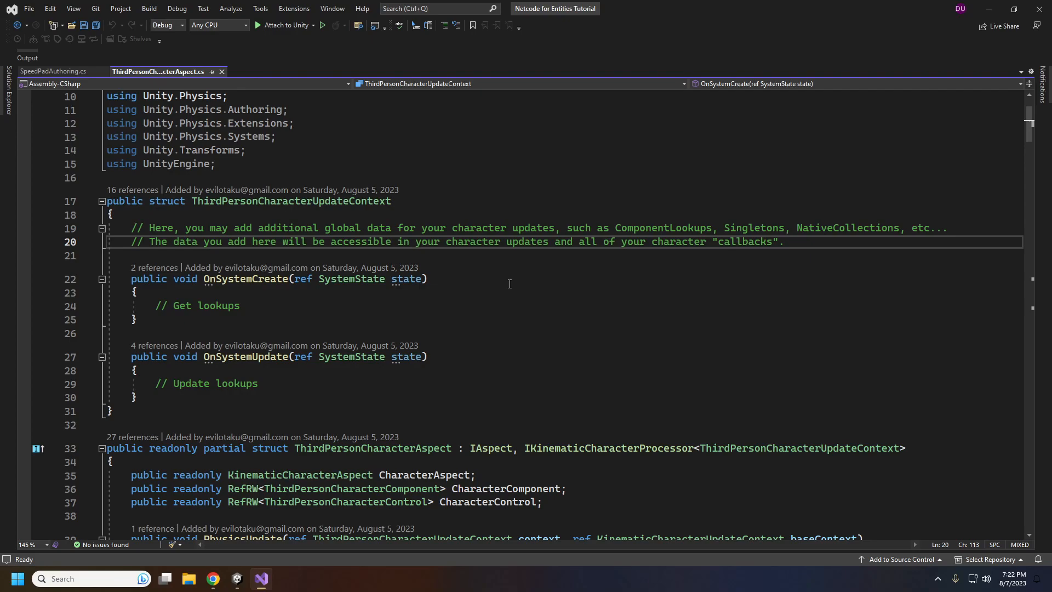
scroll(down, 3)
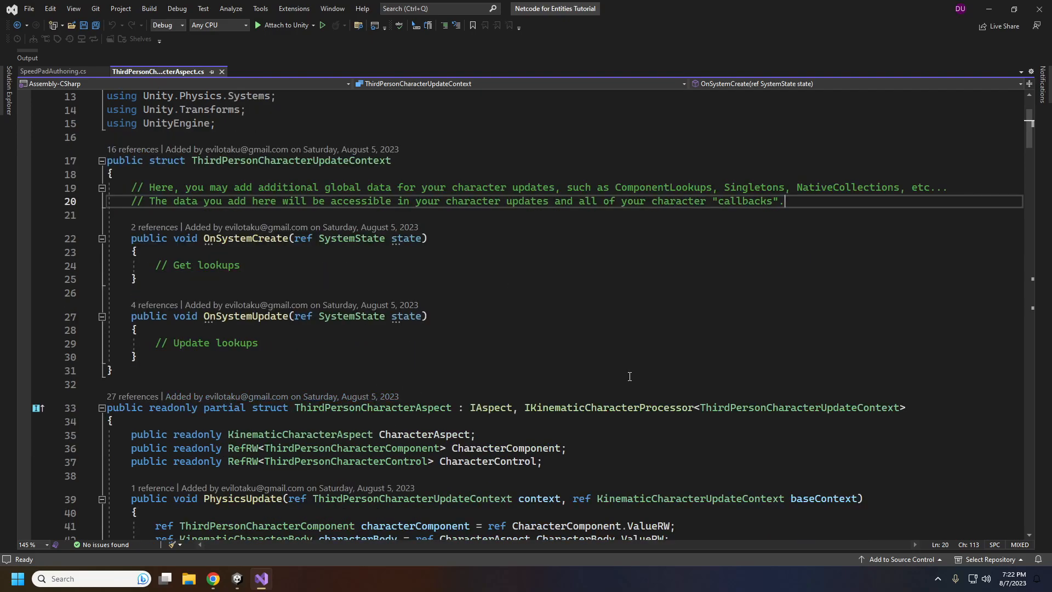
key(Enter)
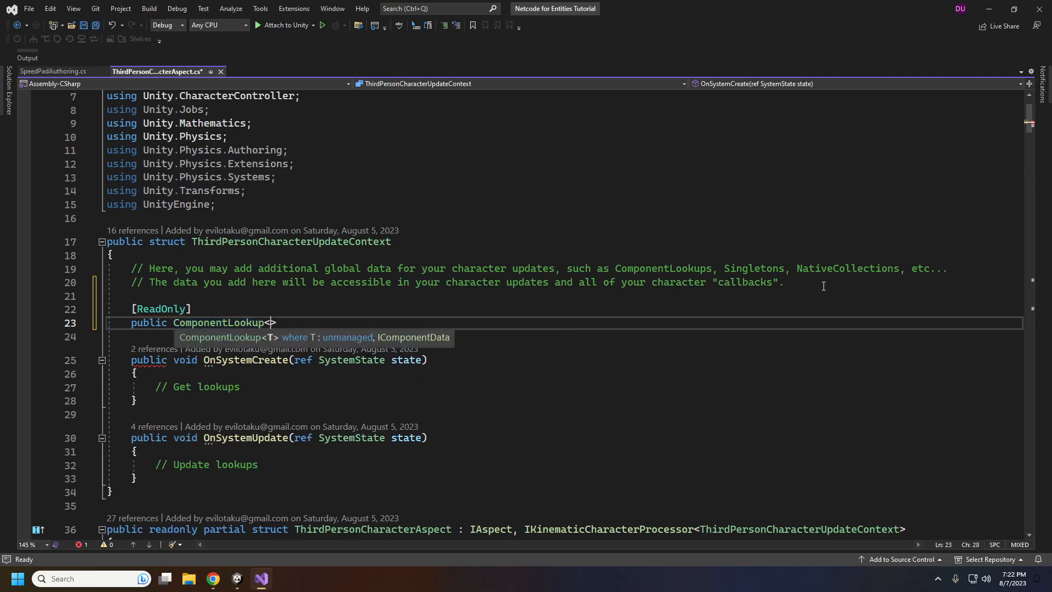
Step: In OnSystemCreate, assign SpeedPadLookup = state.GetComponentLookup<SpeedPad>(true)
text(SpeedPad> SpeedPadLookup;)
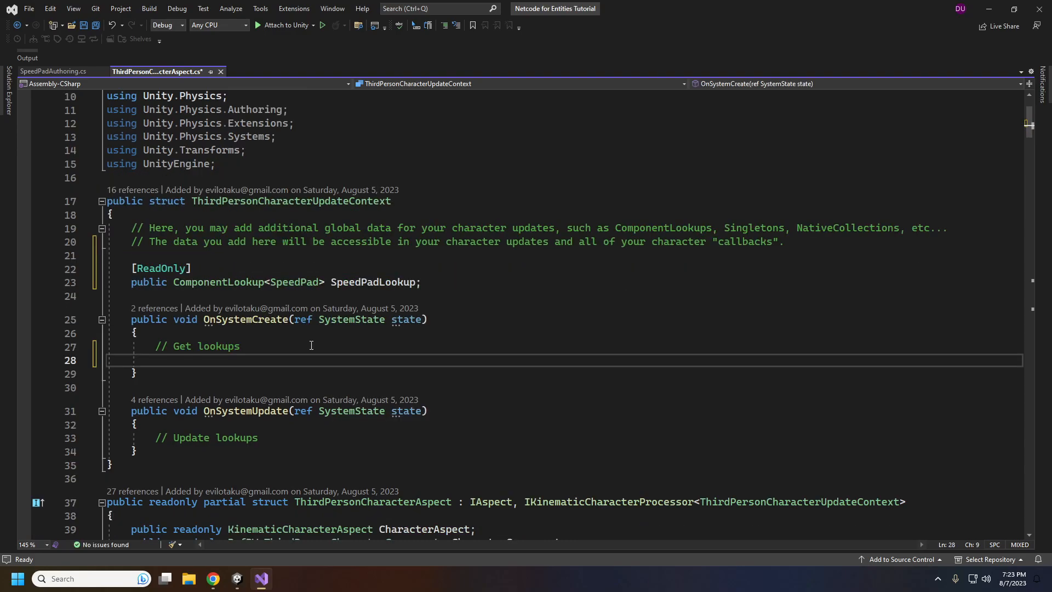
text(SpeedPadLookup = state)
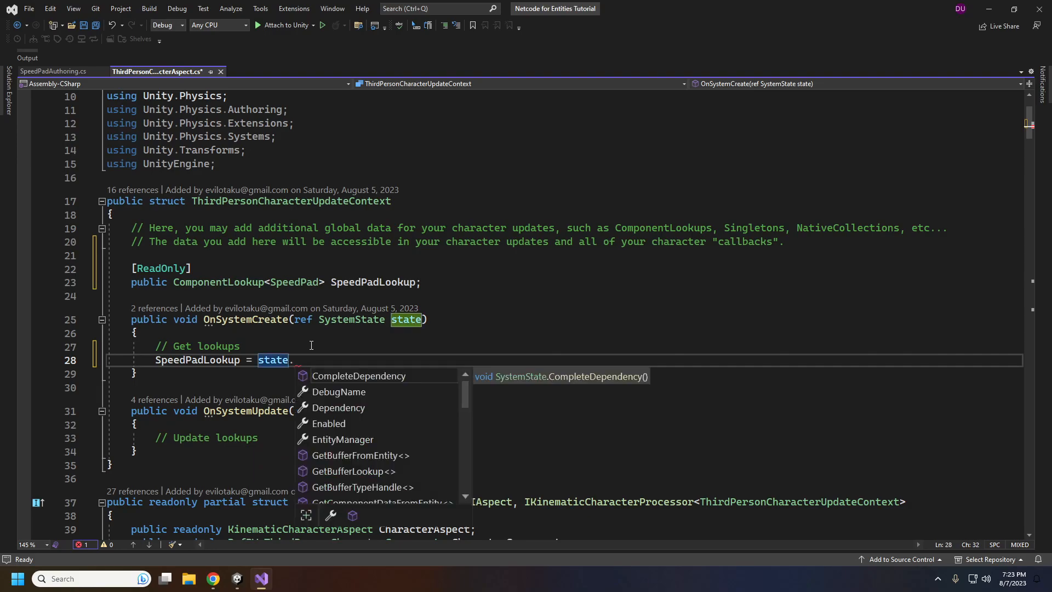
text(.getco)
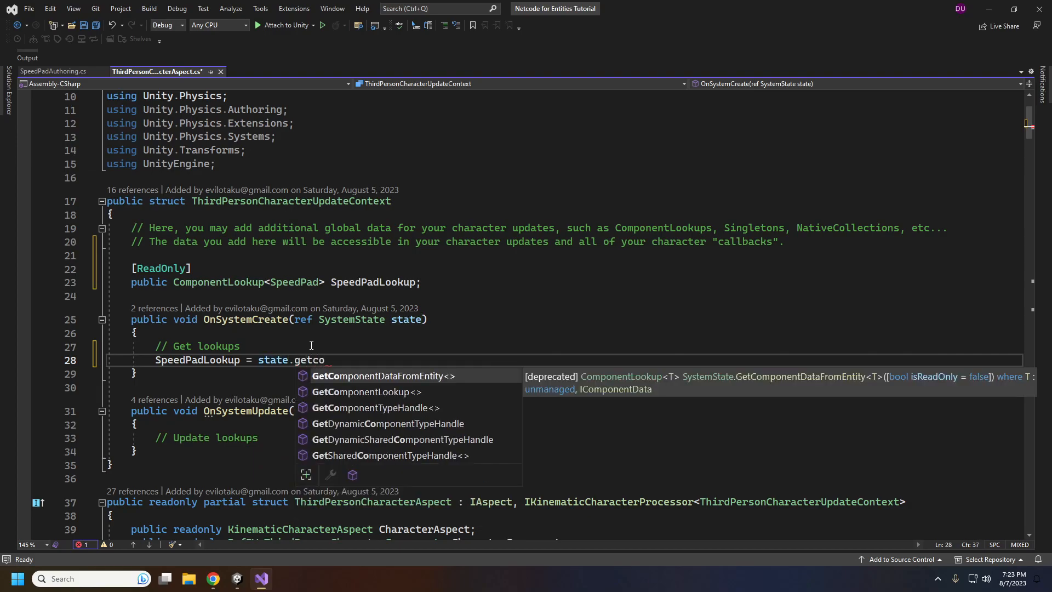
click(367, 392)
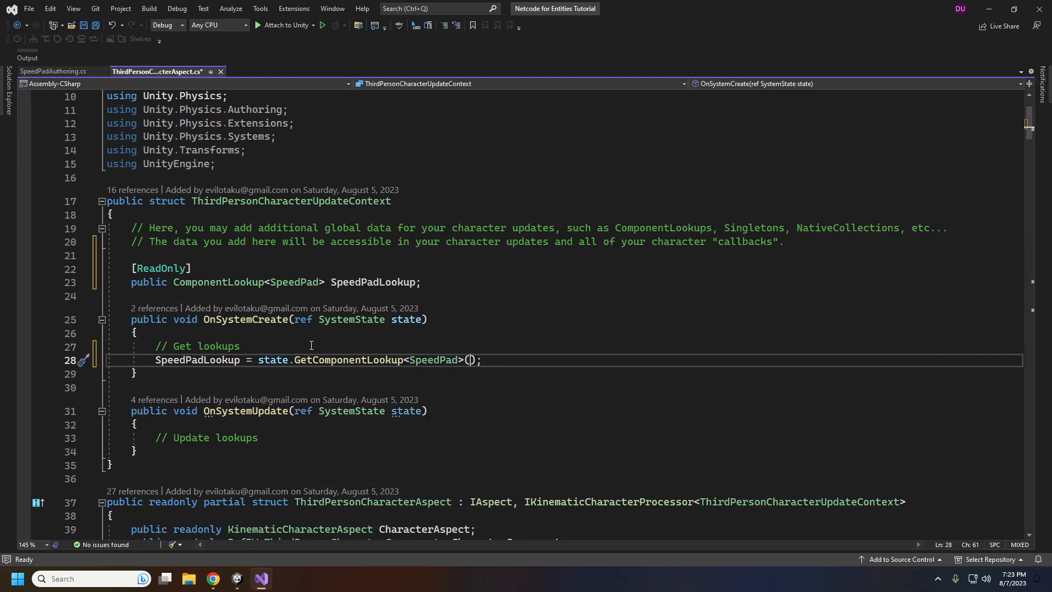
text(true)
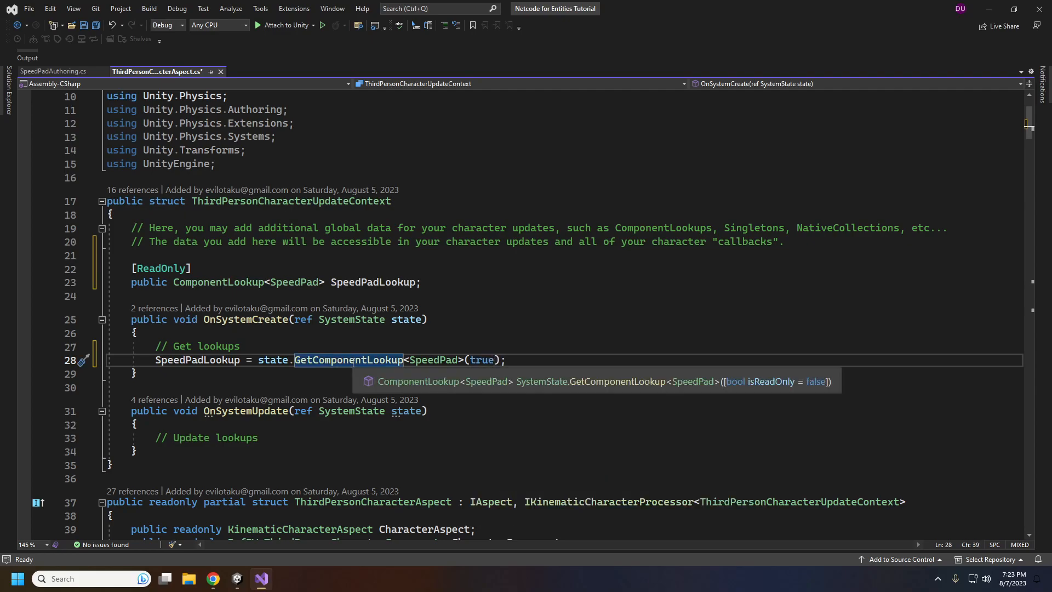
Step: Add SpeedPadLookup.Update(ref state) in OnSystemUpdate
text(spo)
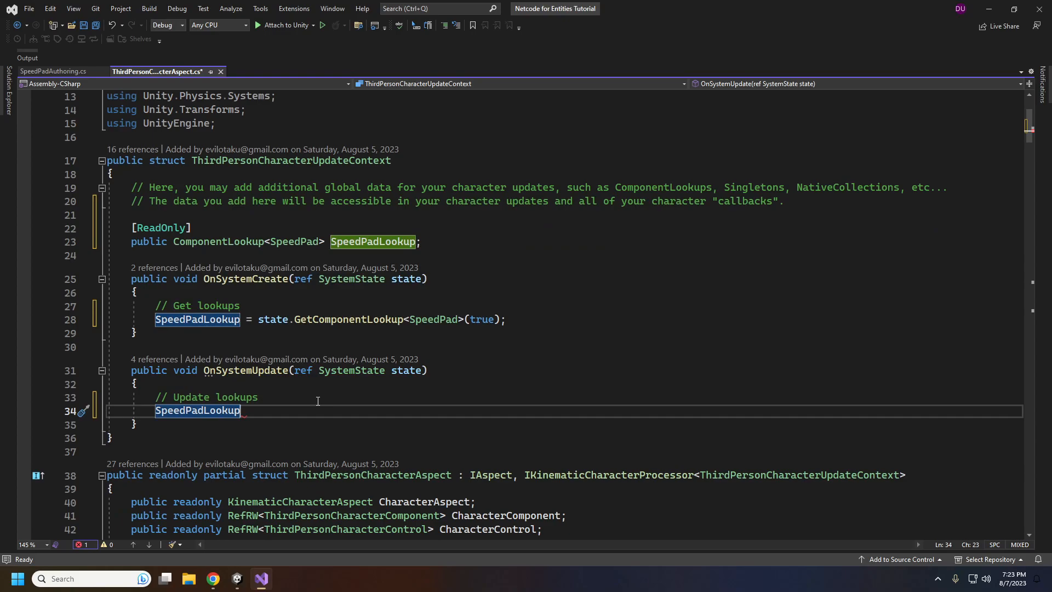
text(.Update()
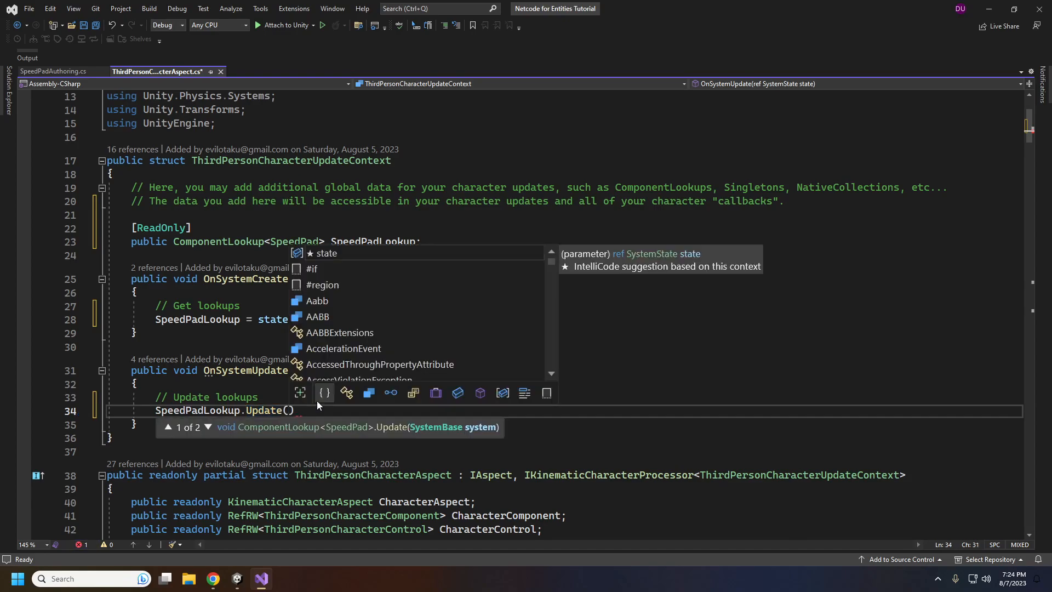
text(ref state)
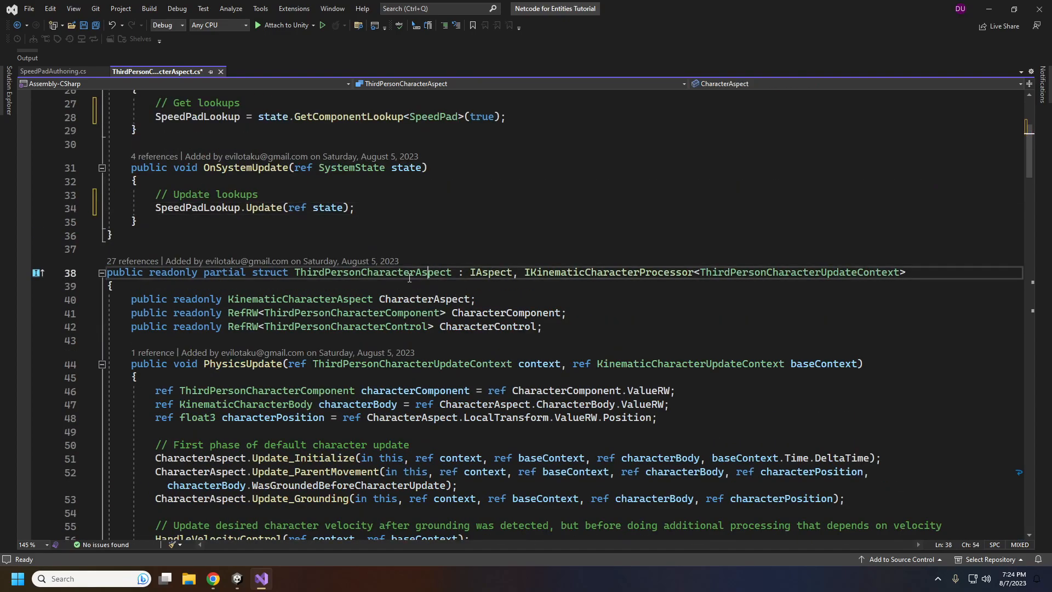
Step: Go to HandleVelocityControl's IsGrounded sprint check, adding a //Sprint comment and blank lines below
double_click(373, 272)
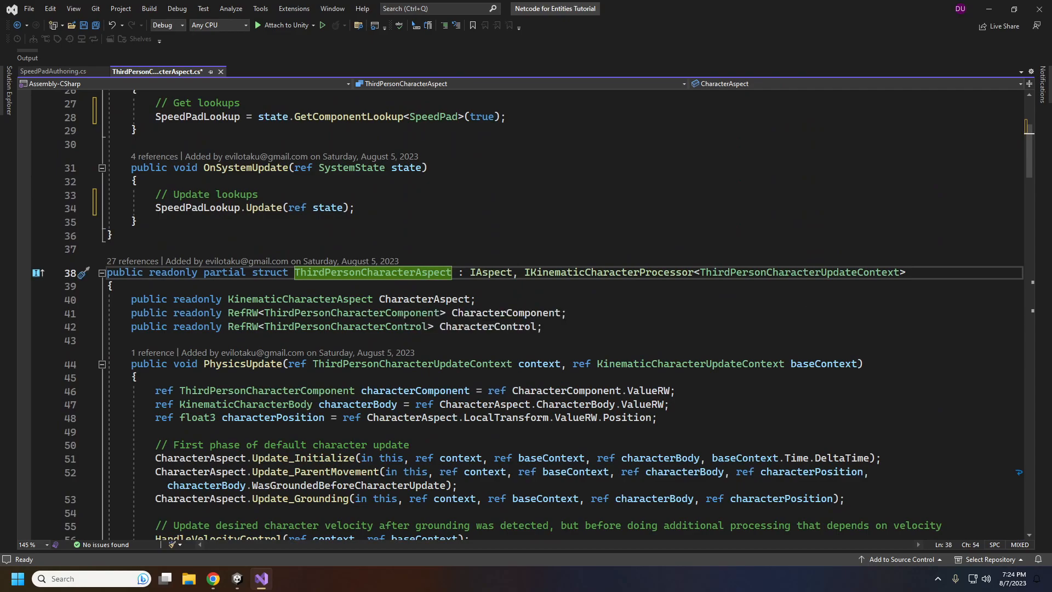
scroll(down, 3)
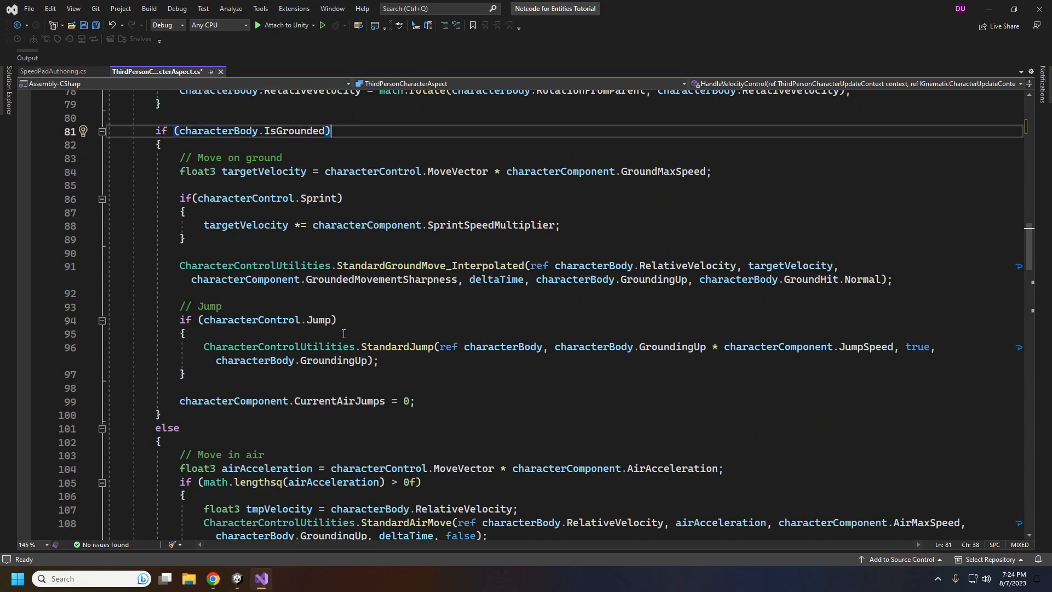
scroll(down, 3)
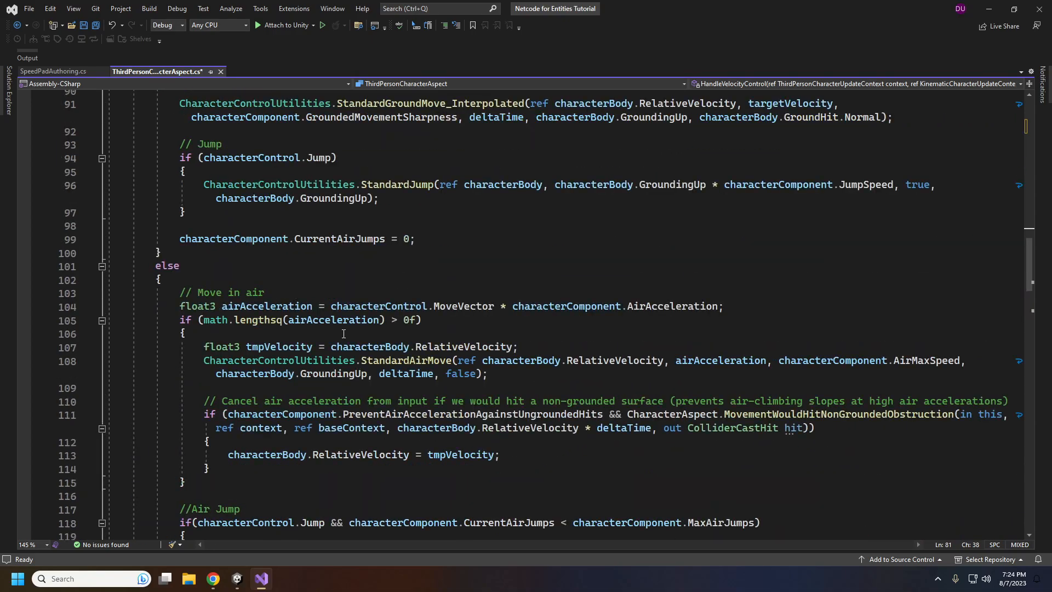
scroll(up, 3)
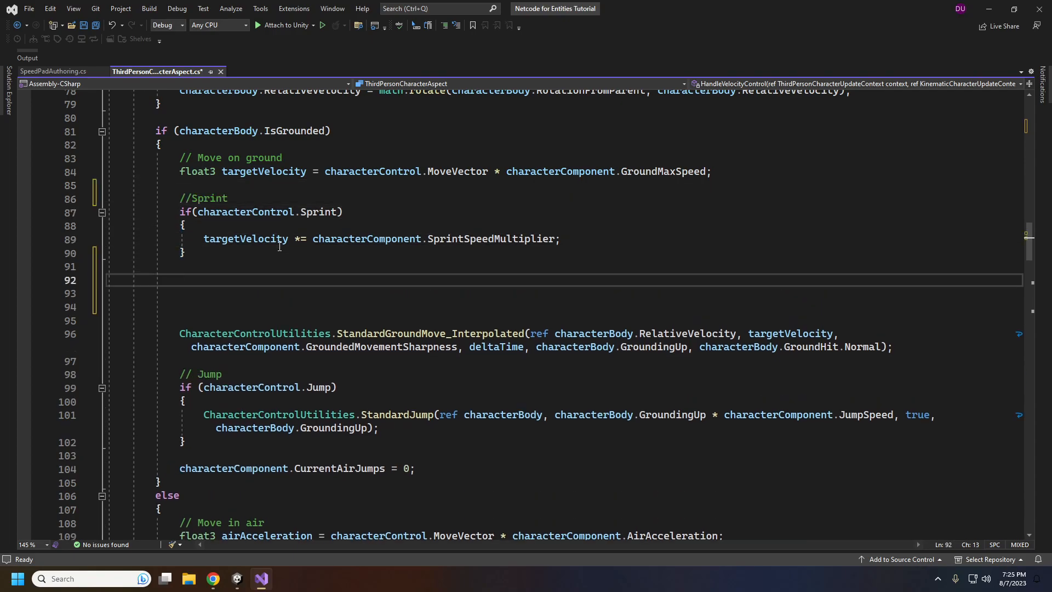
Step: Add a //Speed Pad TryGetComponent check on GroundHit.Entity, multiplying targetVelocity by speedPad.VelocityFactor
text(//Speed Pad)
click(565, 293)
text(if(context.SpeedPadLookup.TryGetComponent(char)
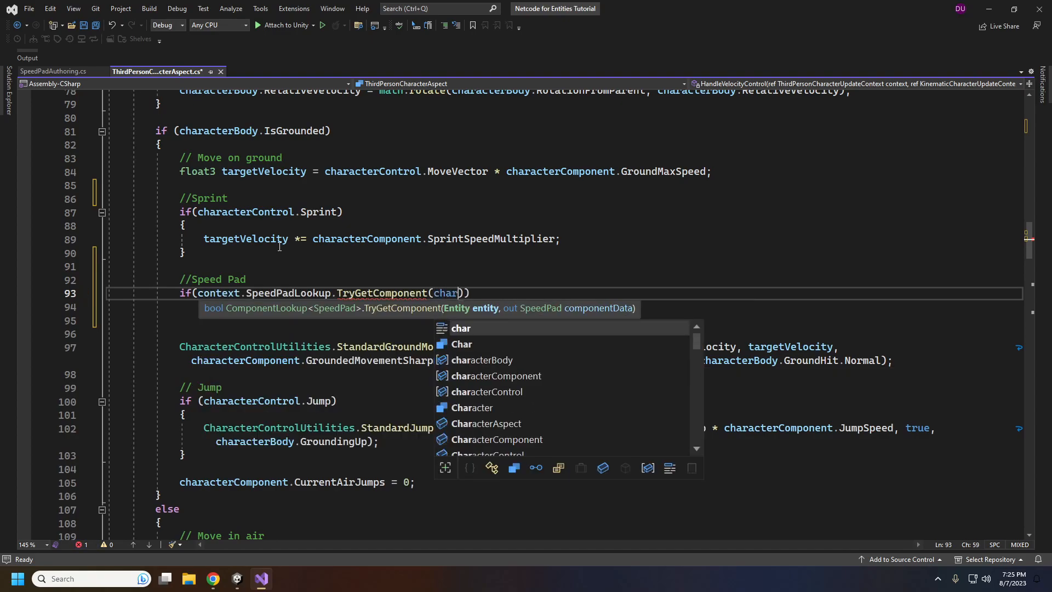
text(characterBody.g)
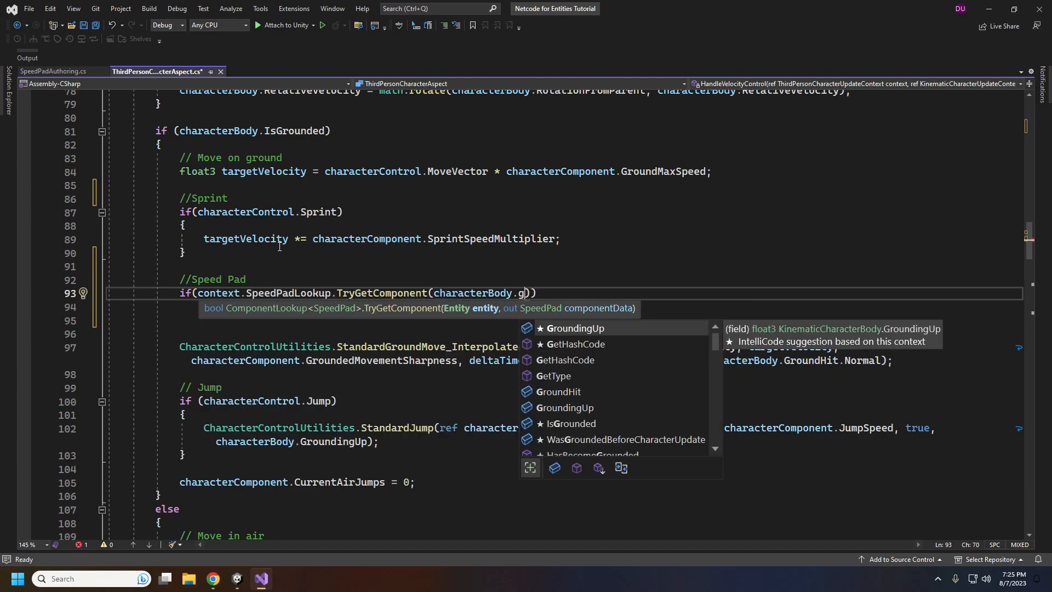
text(roundHit.e)
click(565, 320)
text(tar)
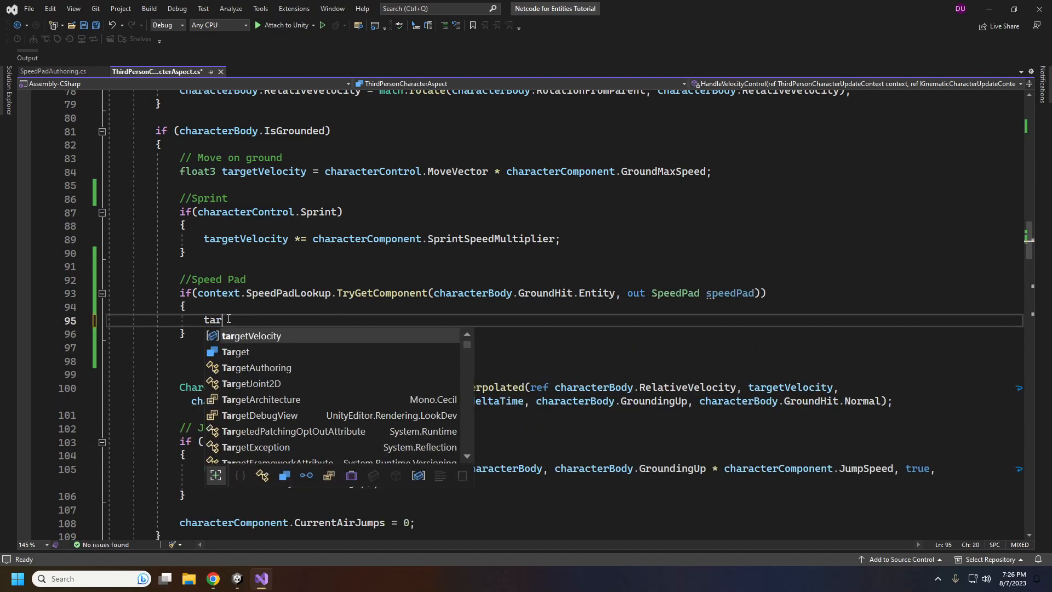
key(Tab)
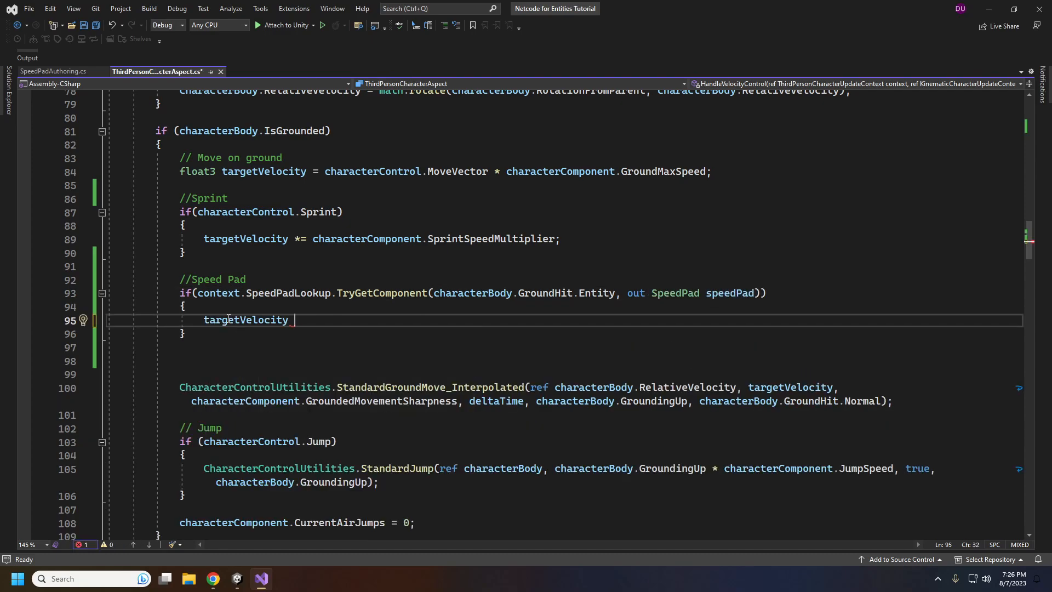
text(*= speedPad.)
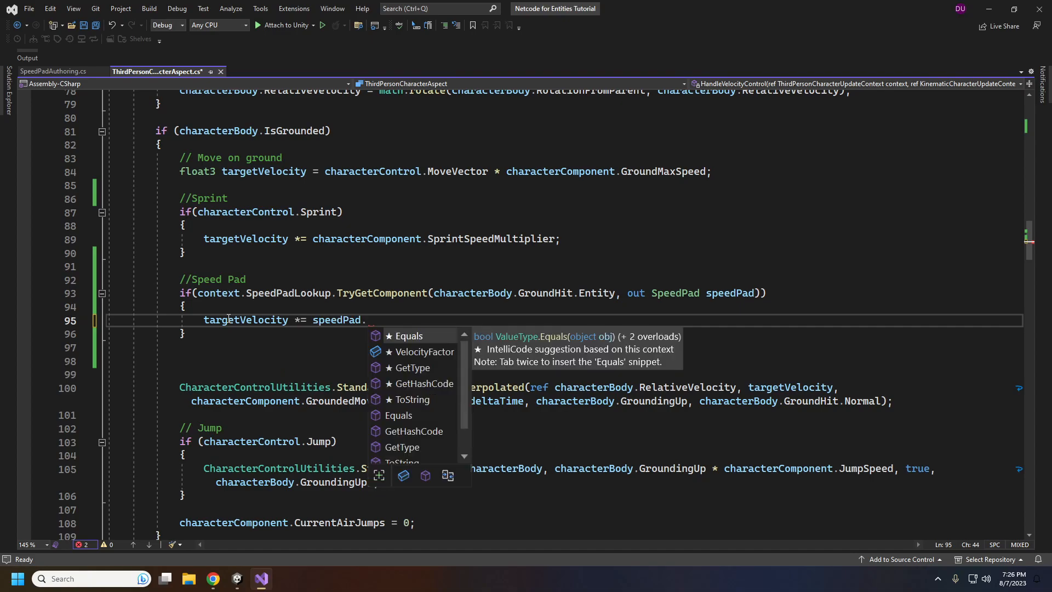
click(424, 352)
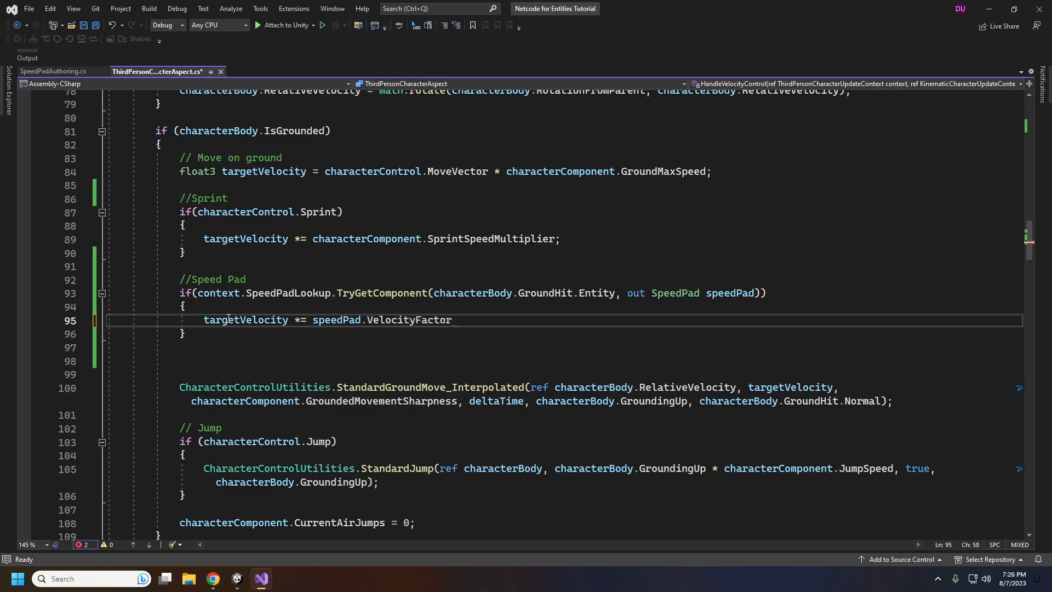
text(;)
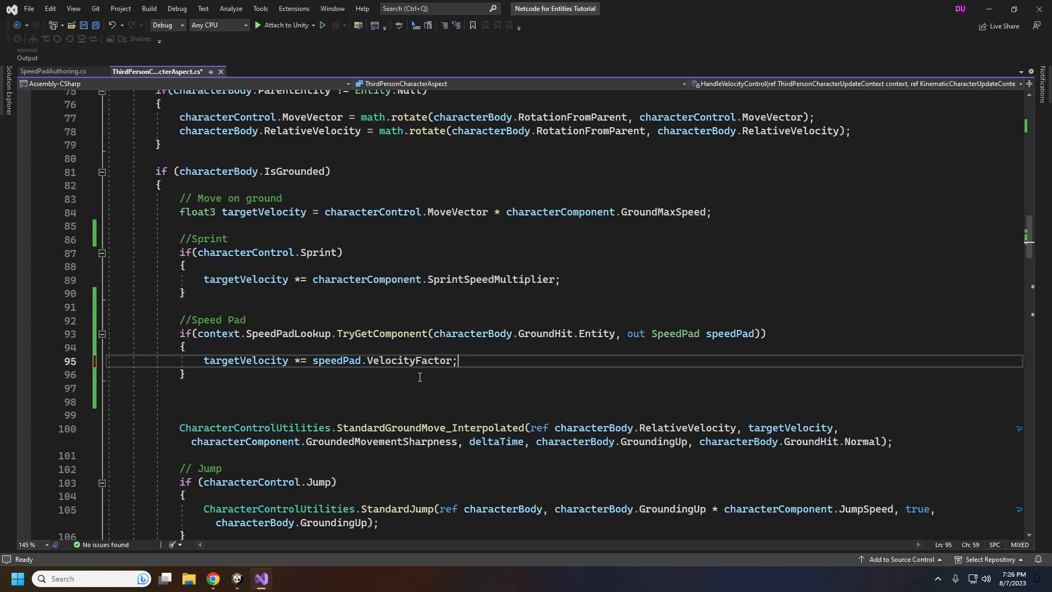
mouse_move(370, 390)
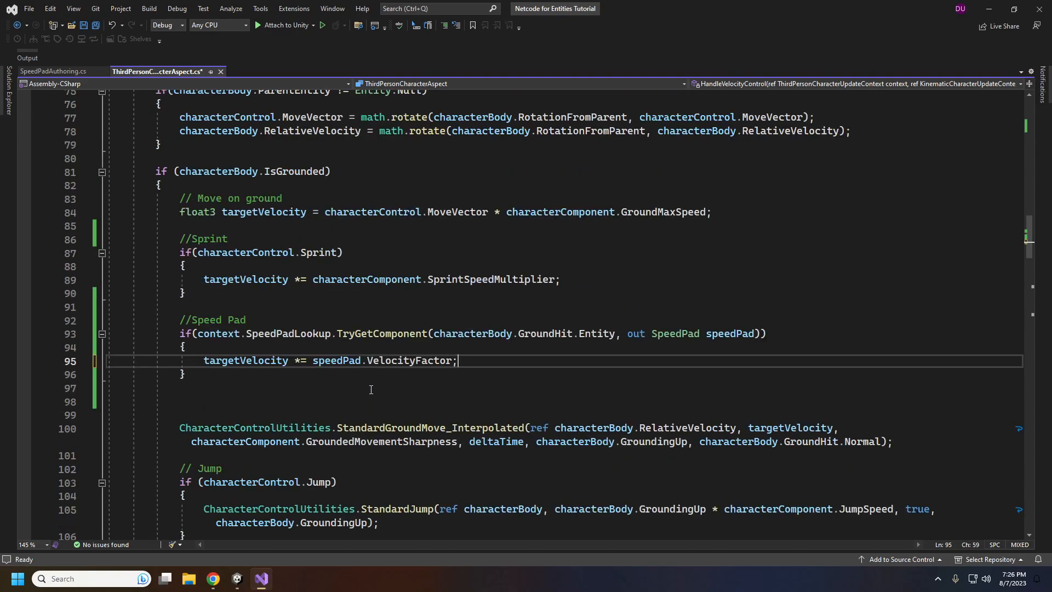
mouse_move(514, 367)
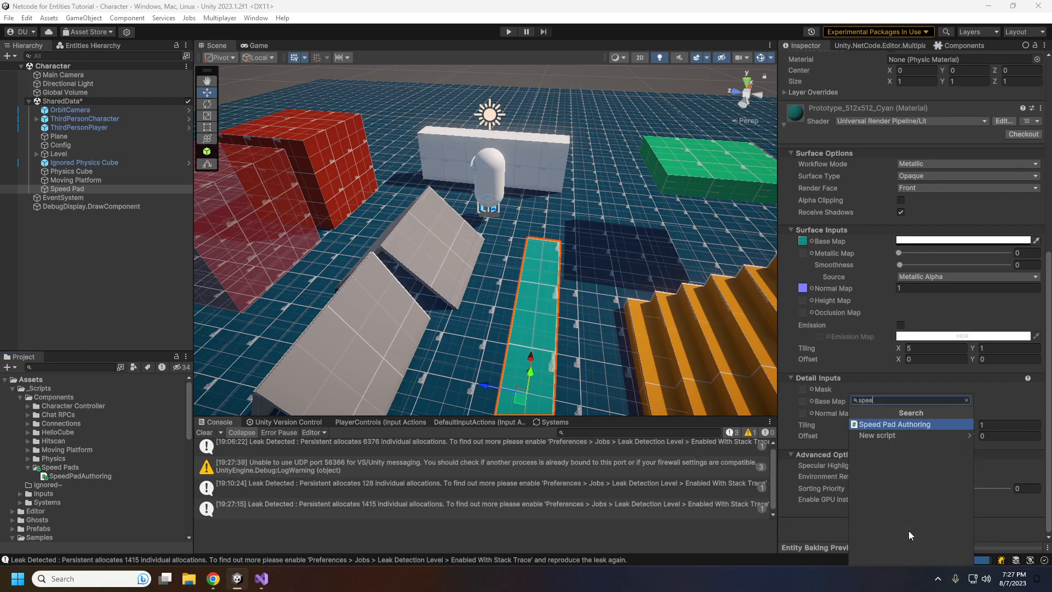
Step: Add Speed Pad Authoring (Velocity Factor 0.2) to the strip and enter play mode
click(894, 424)
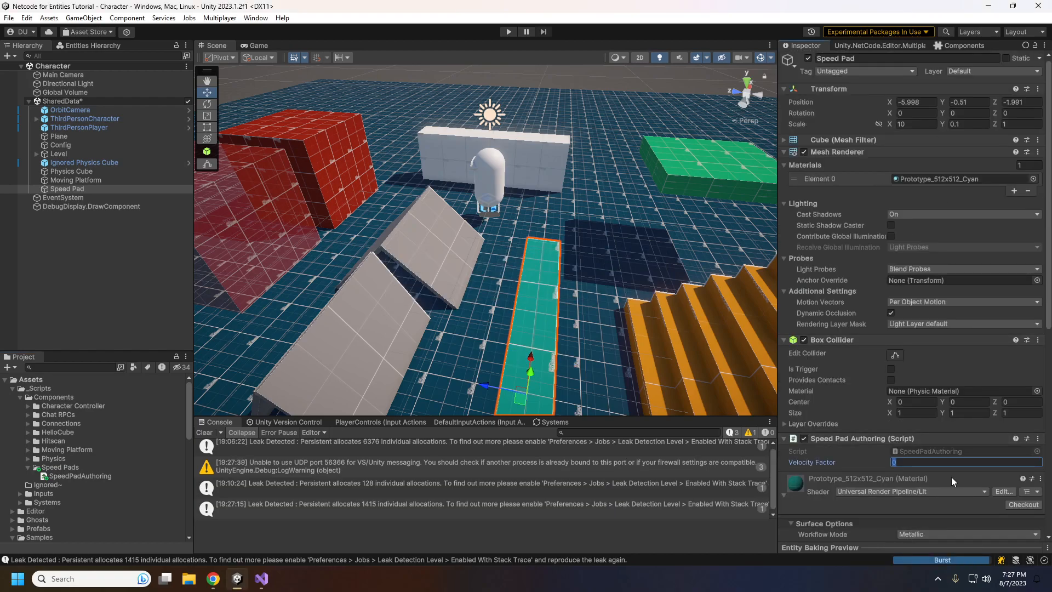
click(508, 31)
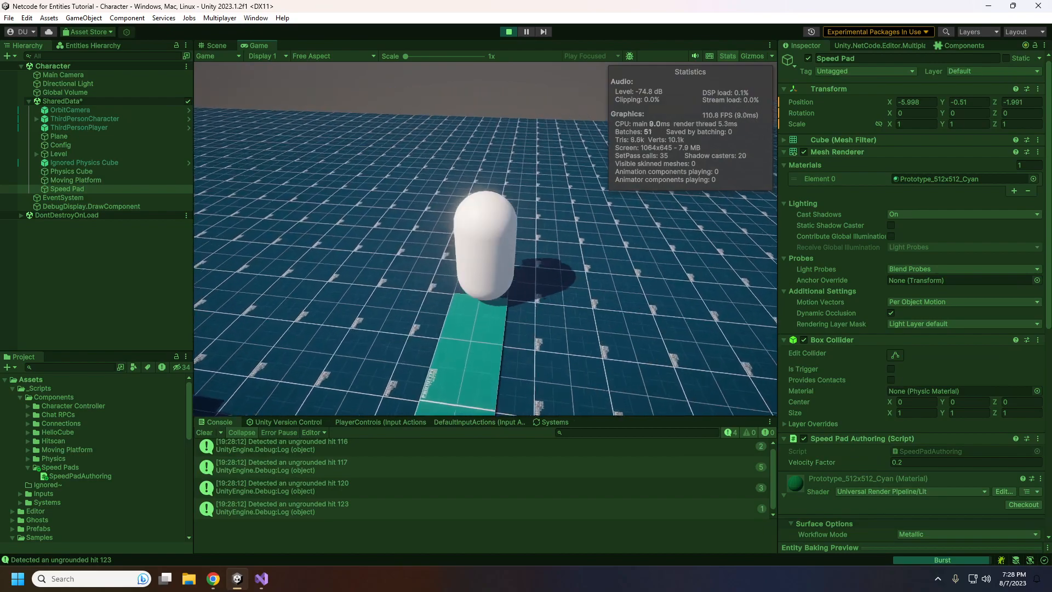